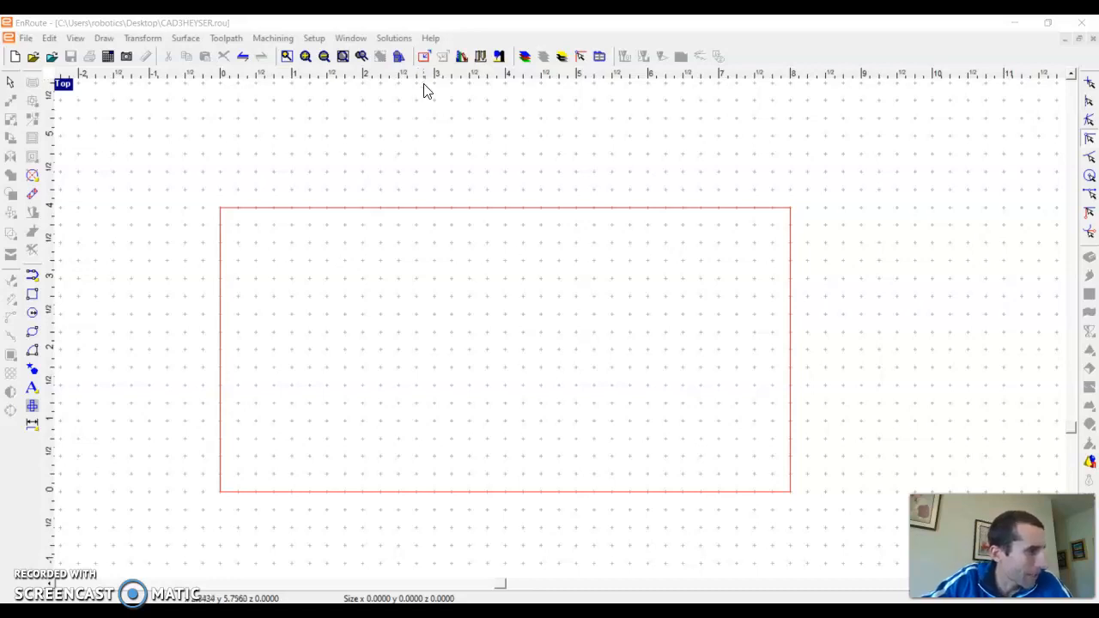
pyautogui.moveTo(462, 127)
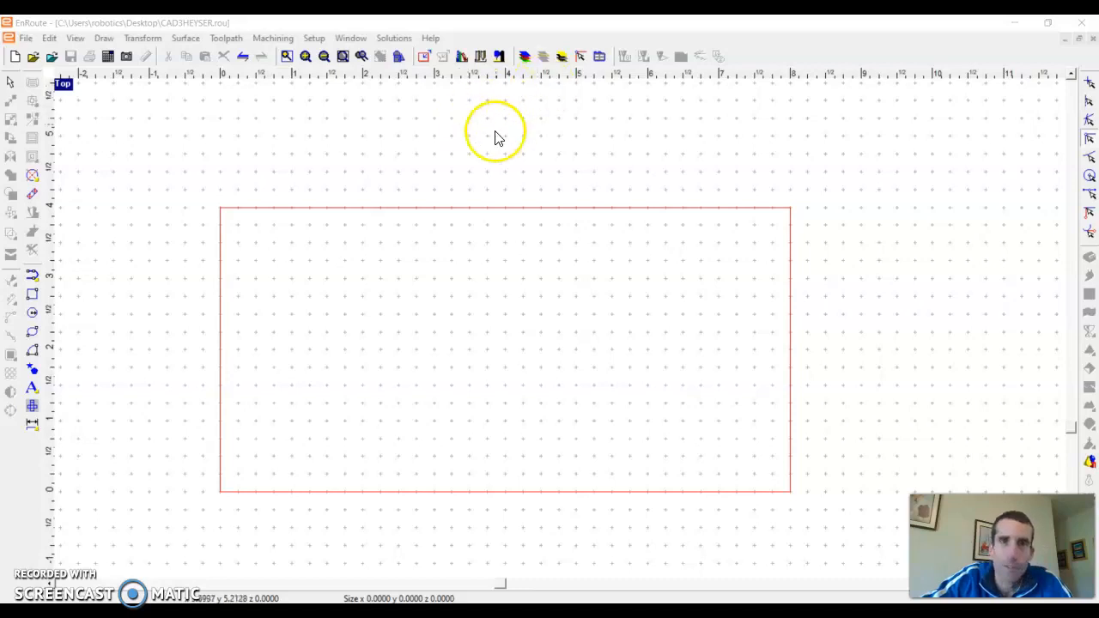
pyautogui.moveTo(669, 237)
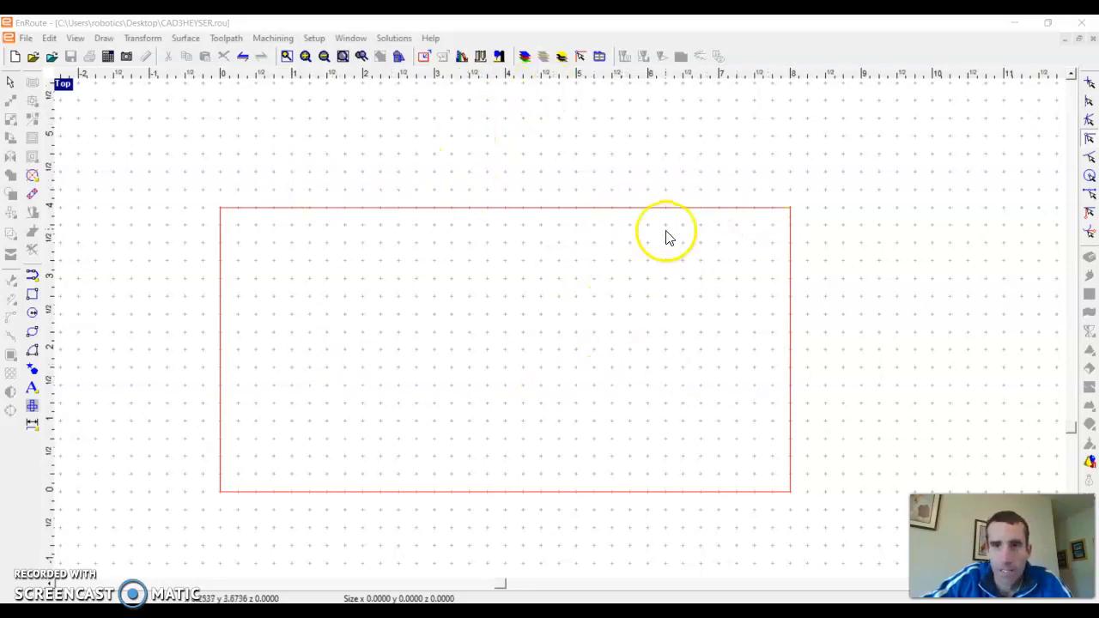
# Define the plate as 8 inches wide, 4 inches tall and 1 inch thick
pyautogui.click(422, 55)
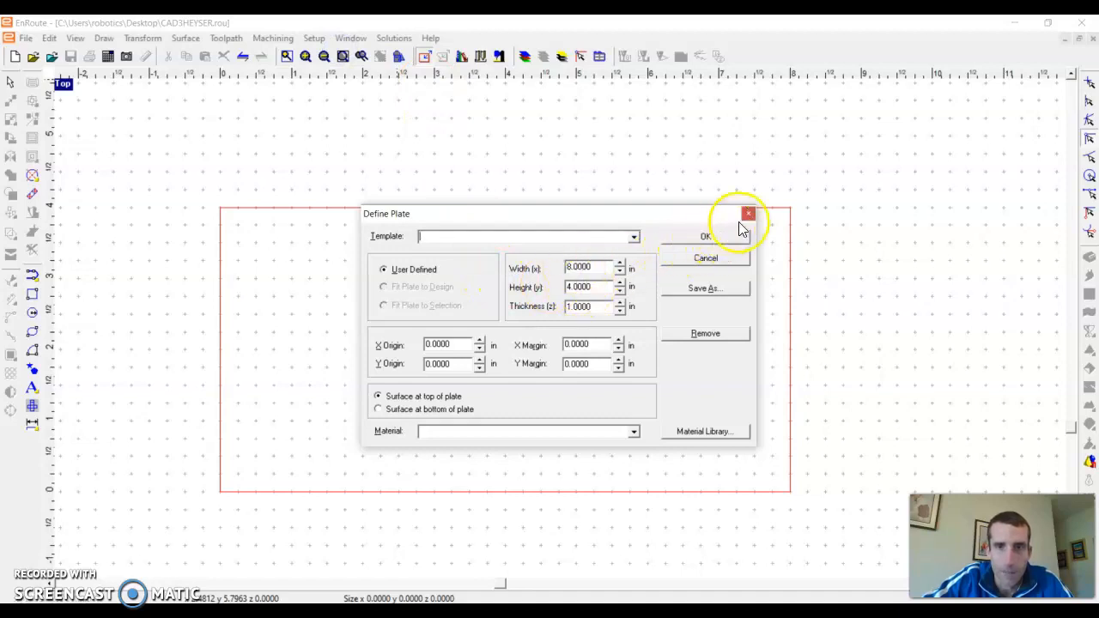
pyautogui.click(704, 237)
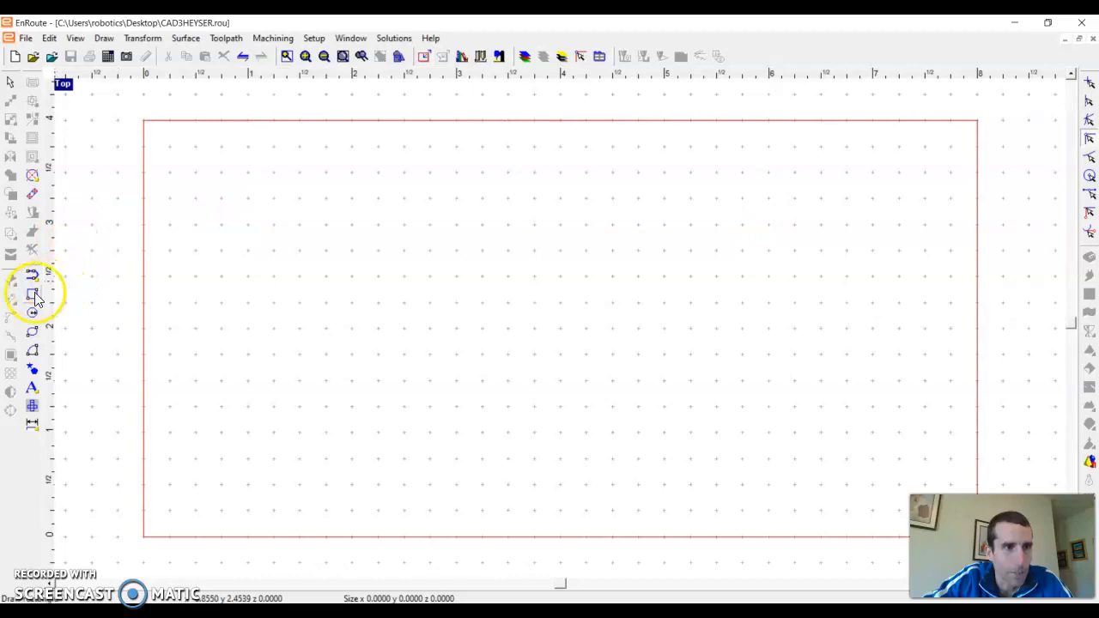
# Create an 8 by 4 rectangle from the origin outlining the plate
pyautogui.click(33, 295)
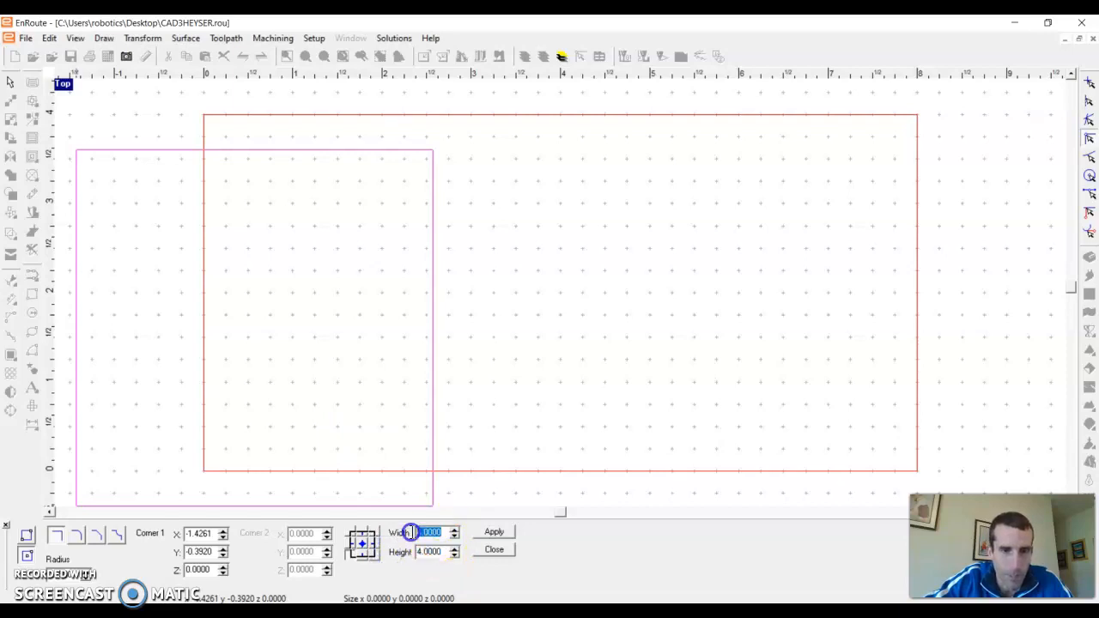
pyautogui.write('8')
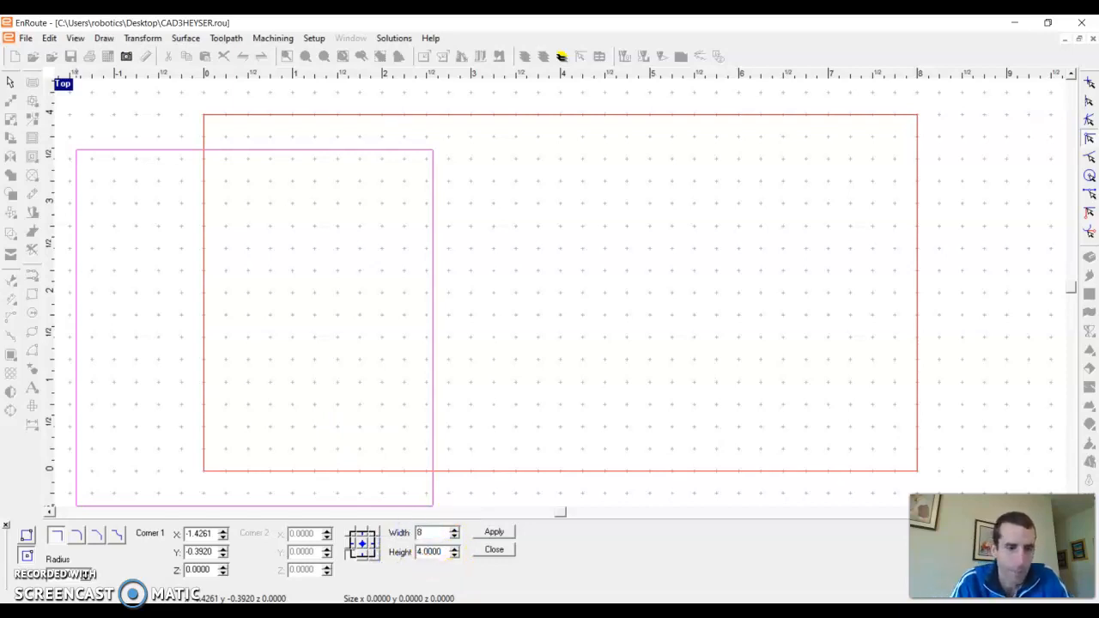
pyautogui.click(494, 533)
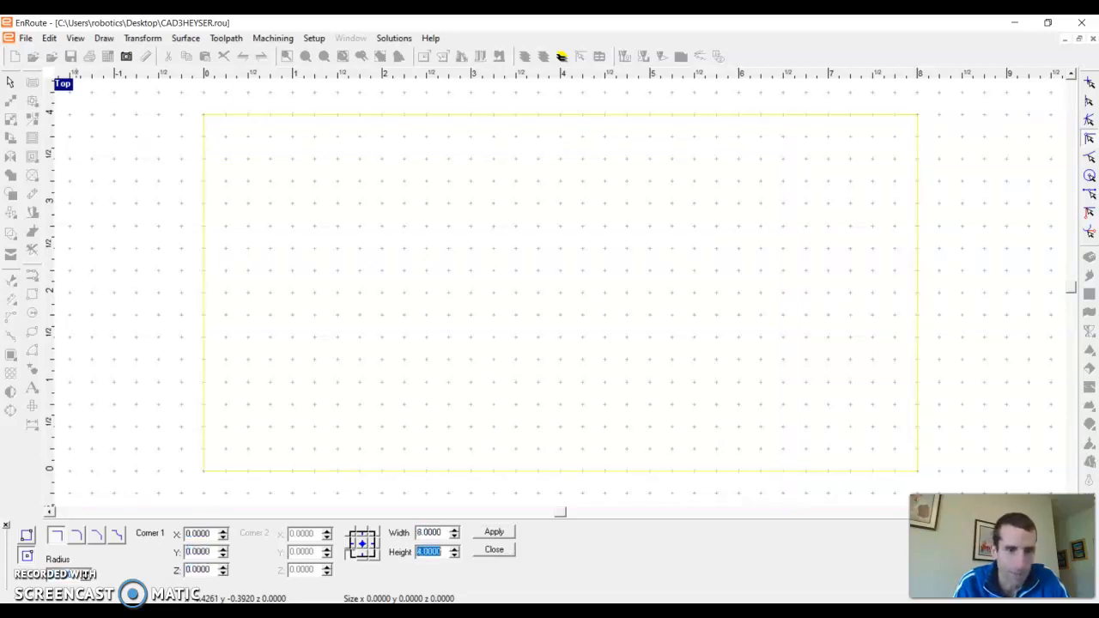
pyautogui.click(493, 532)
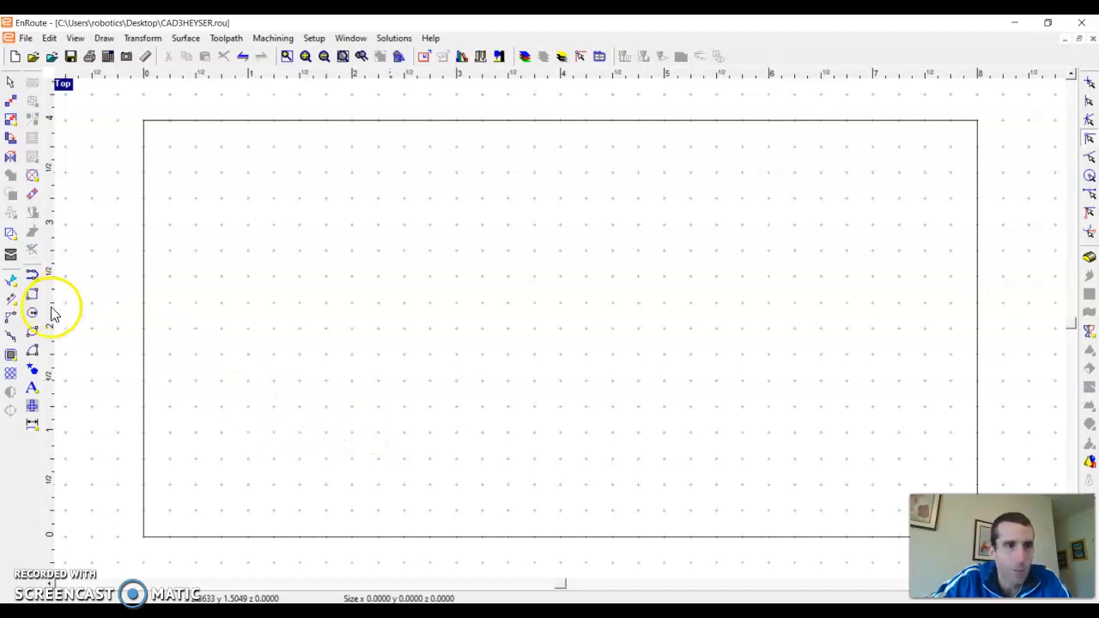
# Draw a small circle, about half an inch across, in the plate's upper left
pyautogui.click(30, 312)
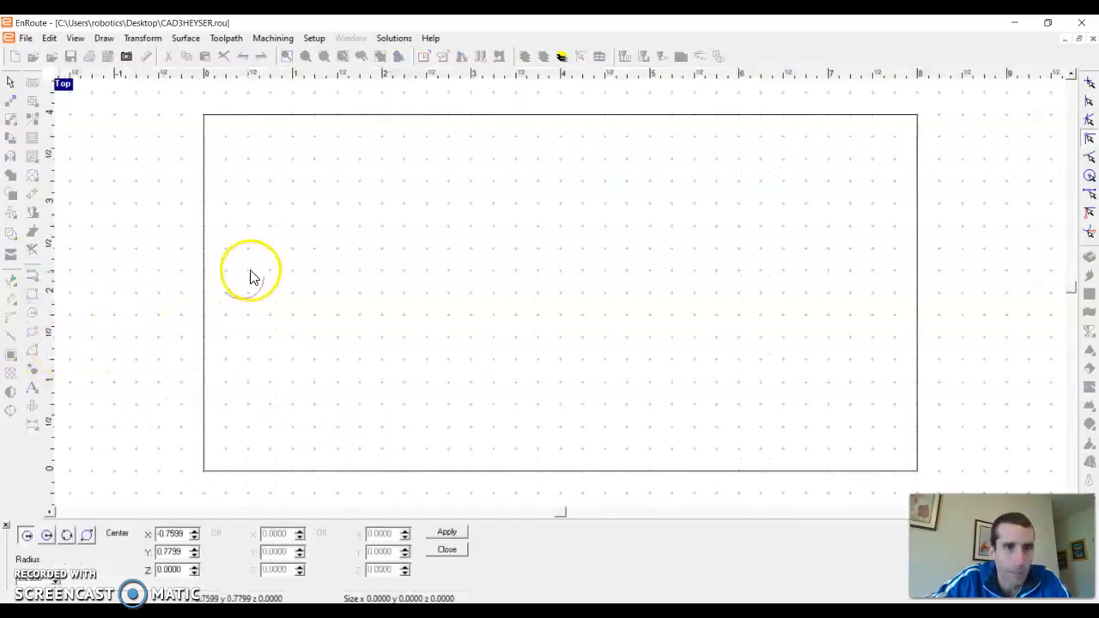
pyautogui.moveTo(250, 271); pyautogui.dragTo(313, 209)
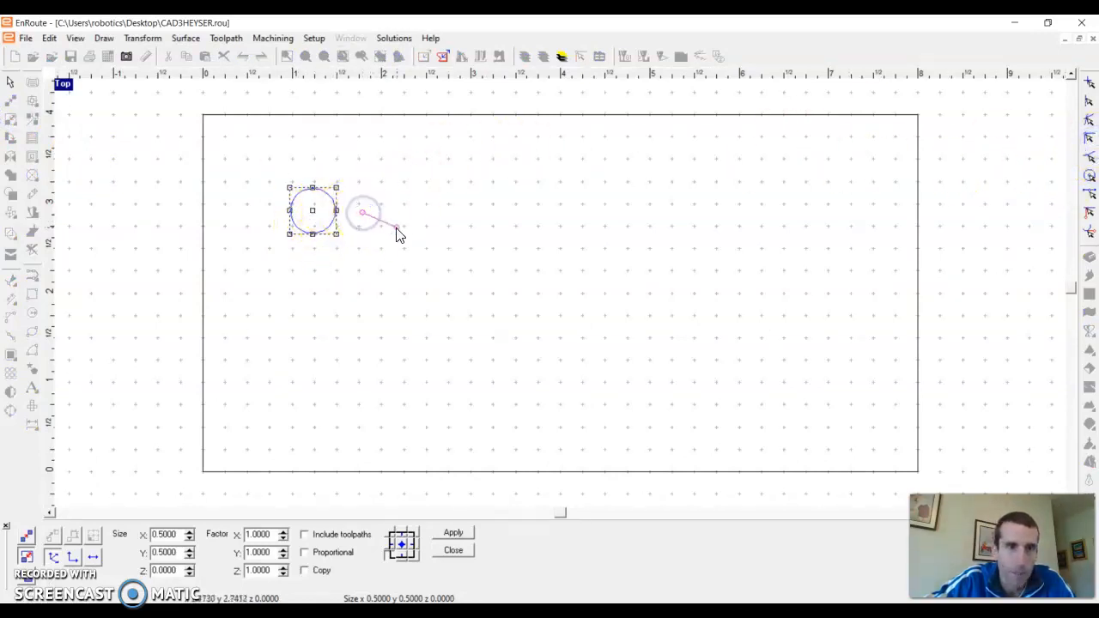
# Scale the circle to about 0.96 inch and move it further right on the plate
pyautogui.moveTo(403, 209); pyautogui.dragTo(412, 241)
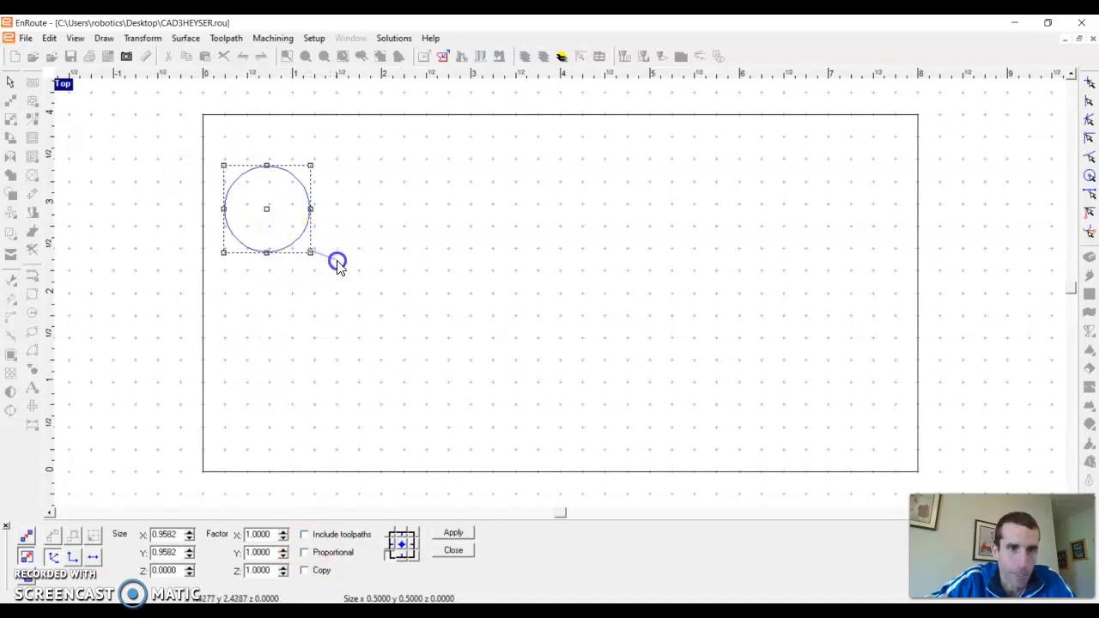
pyautogui.moveTo(336, 261); pyautogui.dragTo(295, 238)
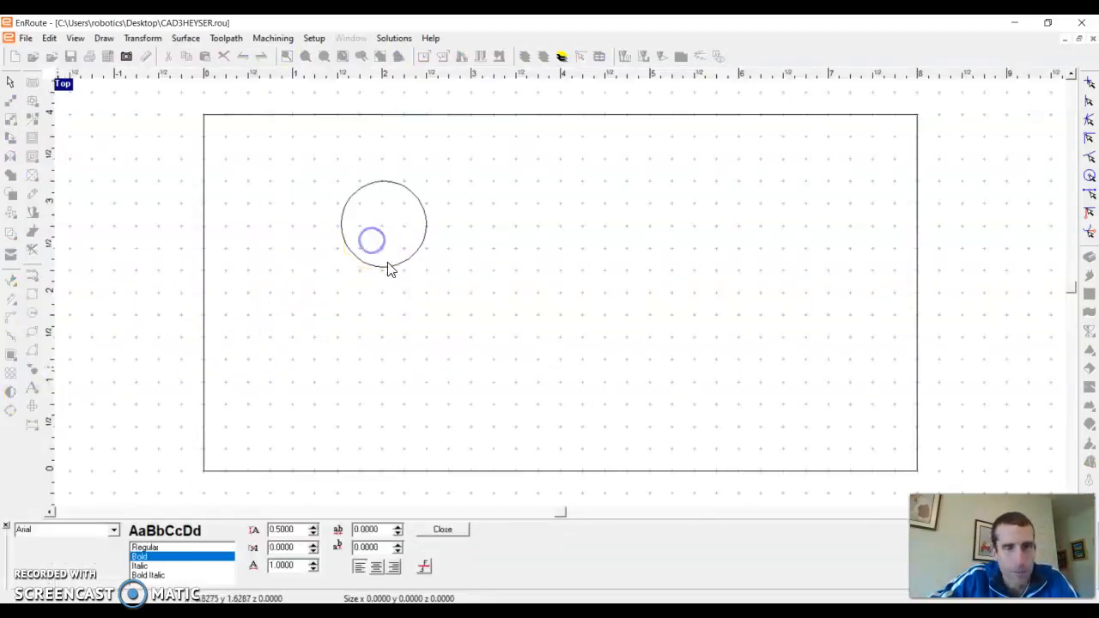
# Place a lowercase 'y' as text centered inside the circle
pyautogui.write('y')
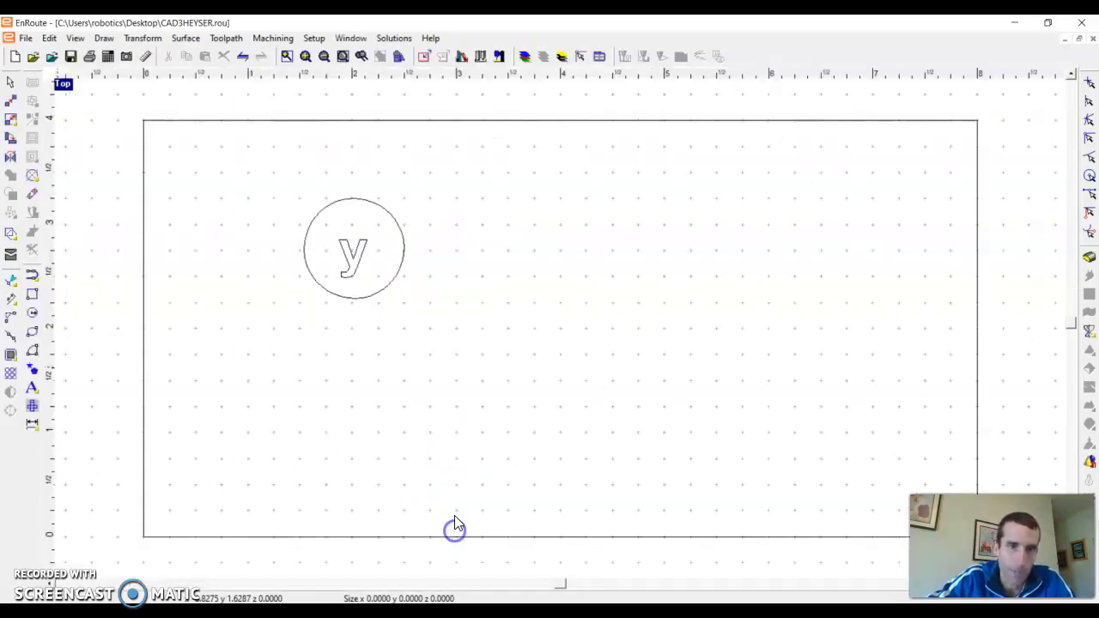
pyautogui.click(354, 254)
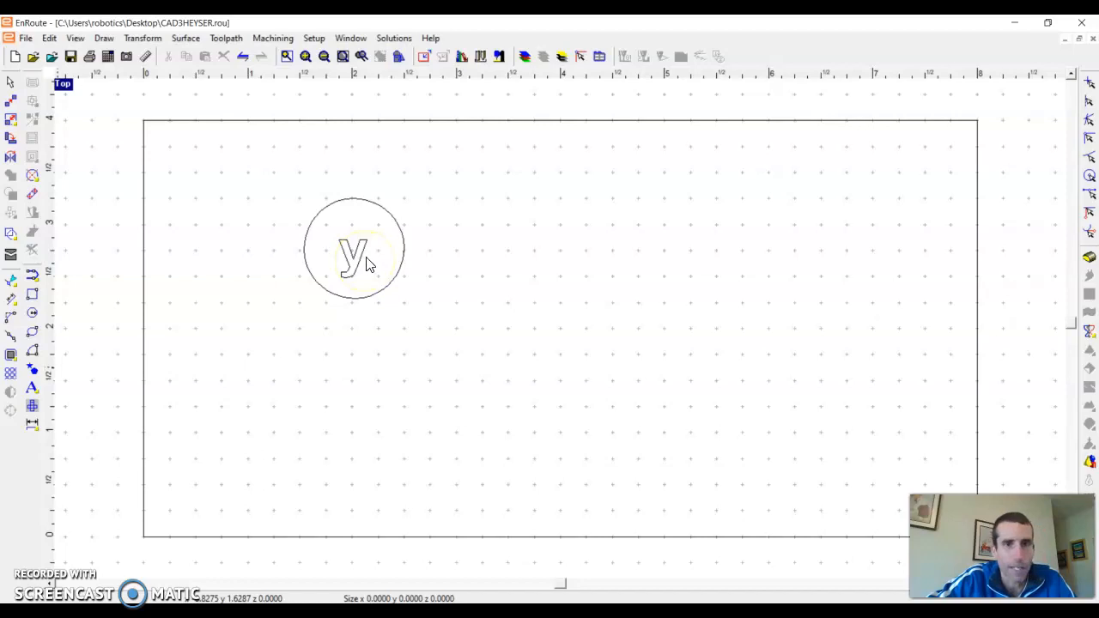
# Group the circle and its letter 'y' into one unit
pyautogui.click(354, 258)
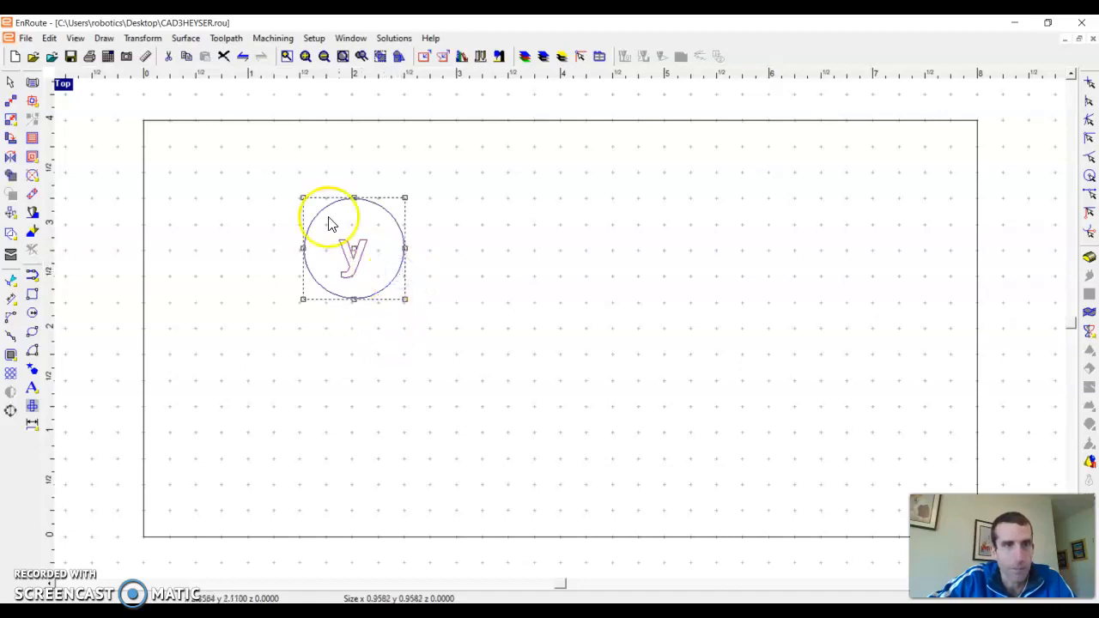
pyautogui.click(142, 38)
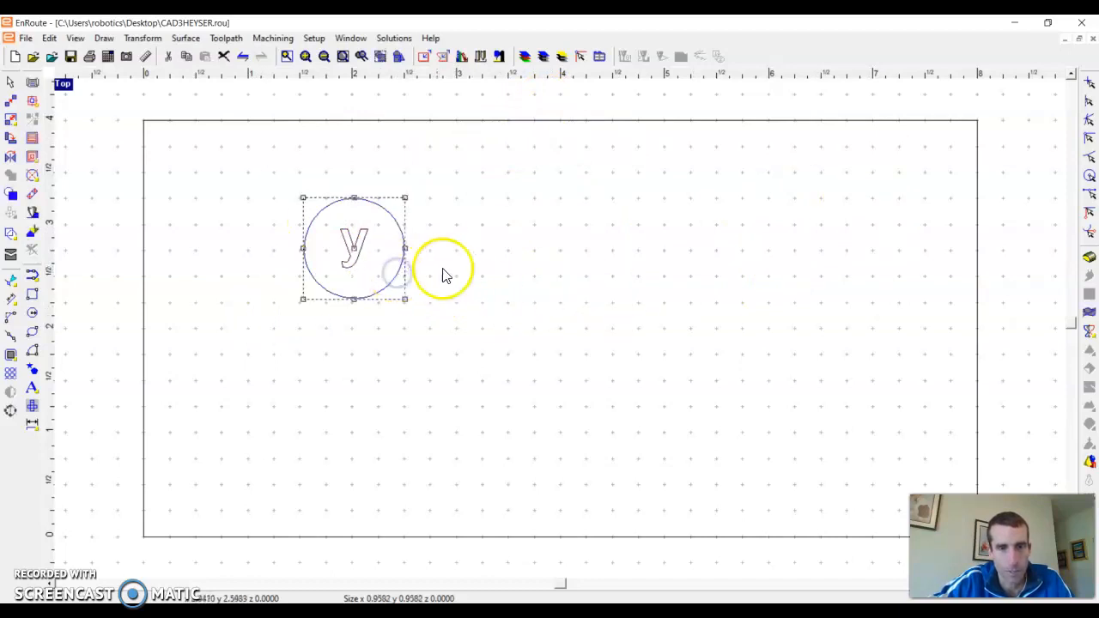
# Align the circle group's center with the rectangle's center
pyautogui.moveTo(443, 272); pyautogui.dragTo(416, 249)
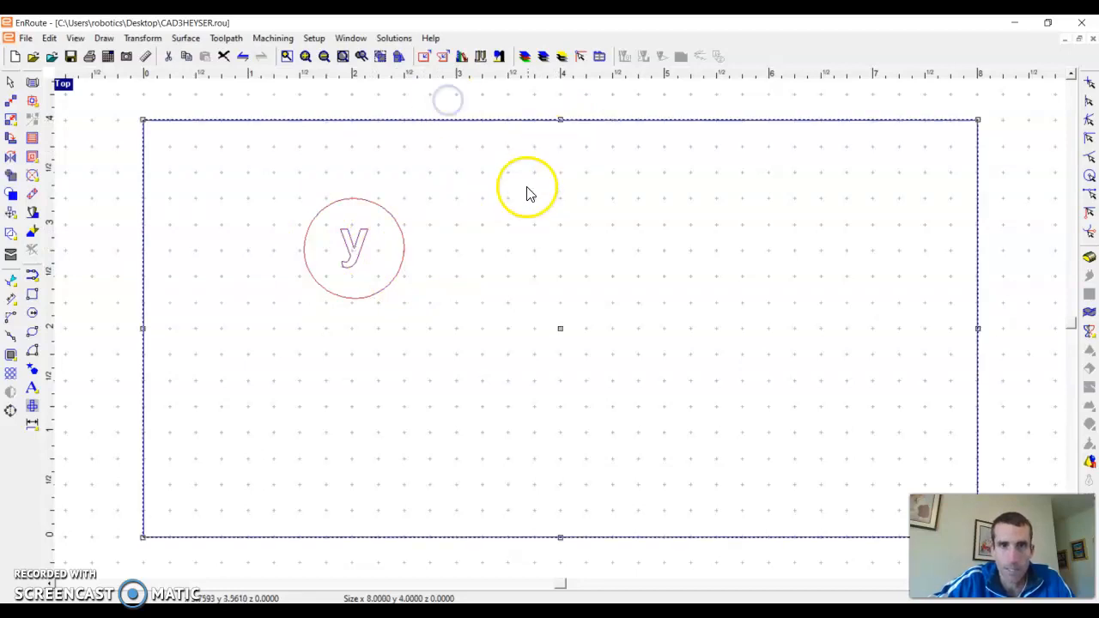
pyautogui.click(142, 37)
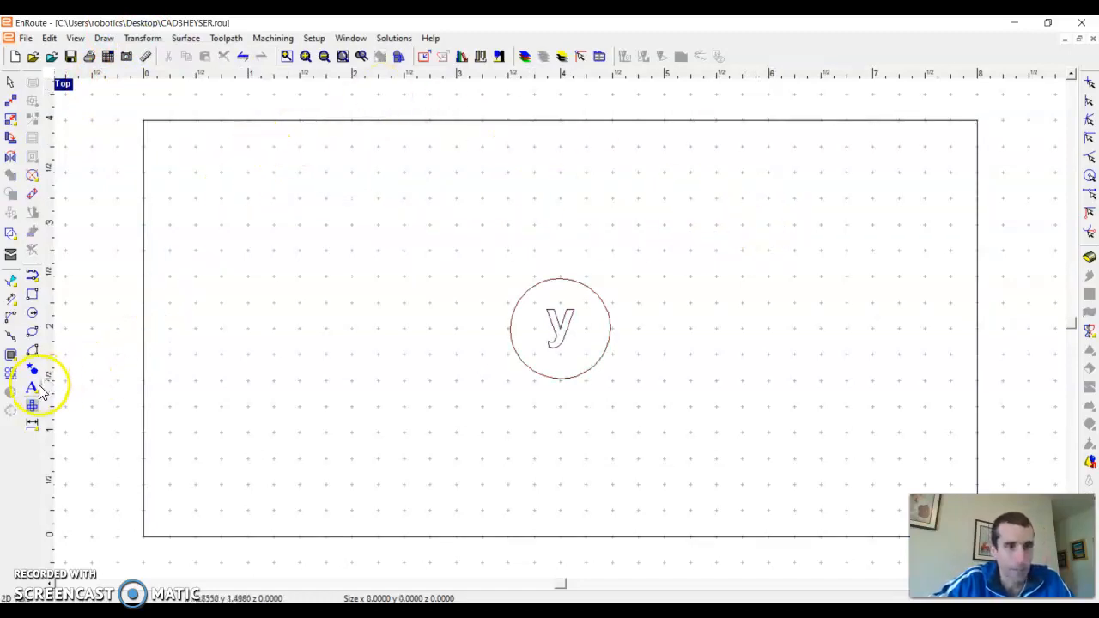
# Add the text 'Mr. H' near the plate's upper left
pyautogui.click(31, 388)
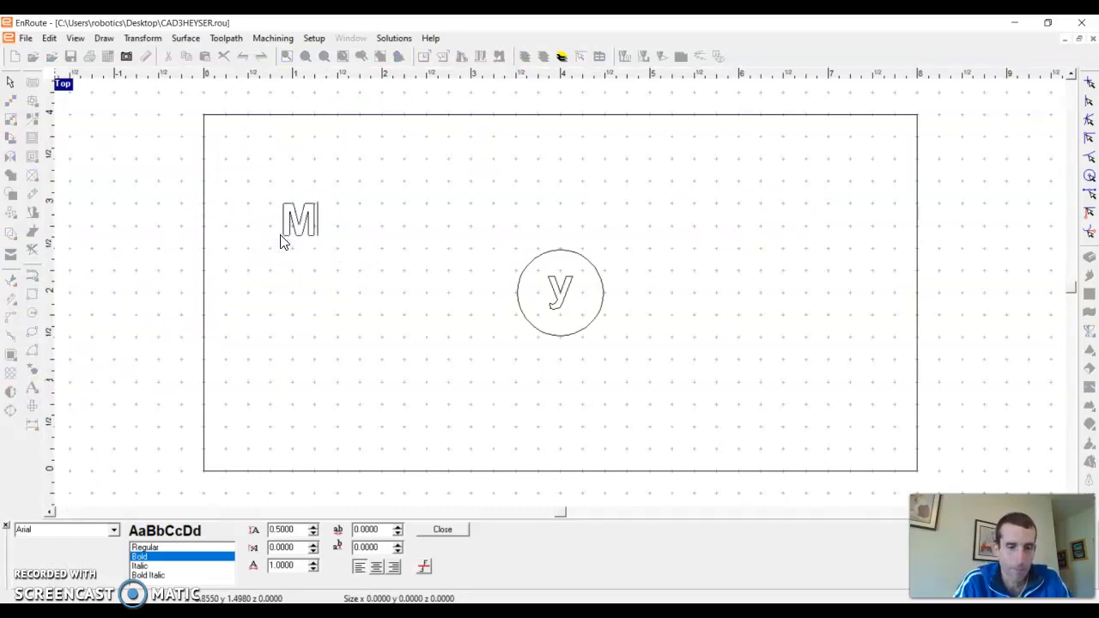
pyautogui.write('r. H')
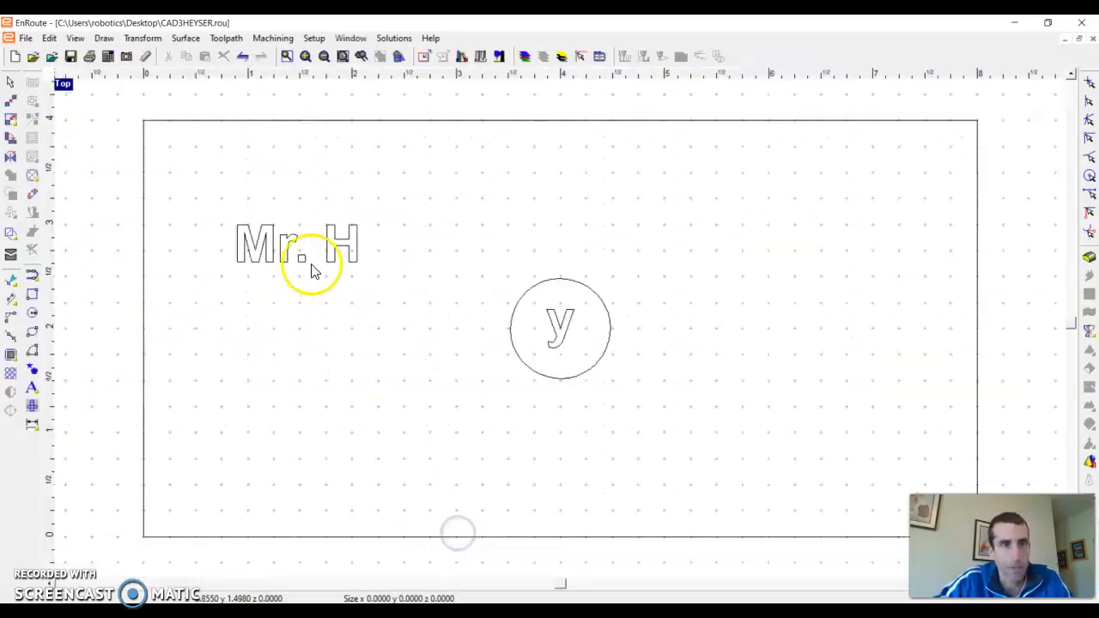
pyautogui.click(24, 38)
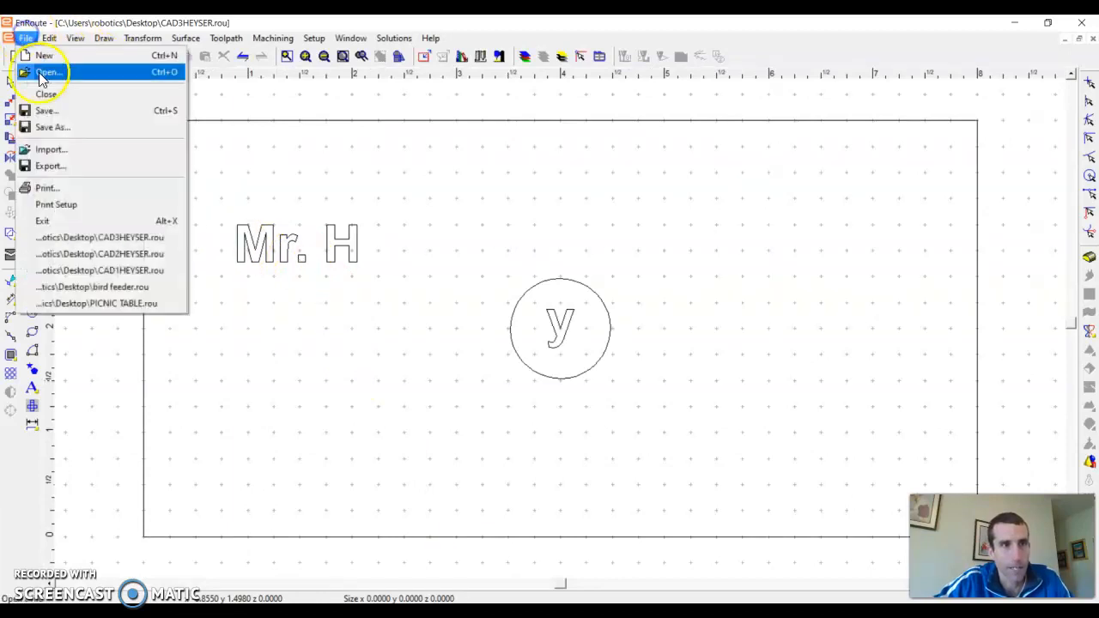
# Save the design as CAD4HEYSER on the Desktop
pyautogui.click(51, 128)
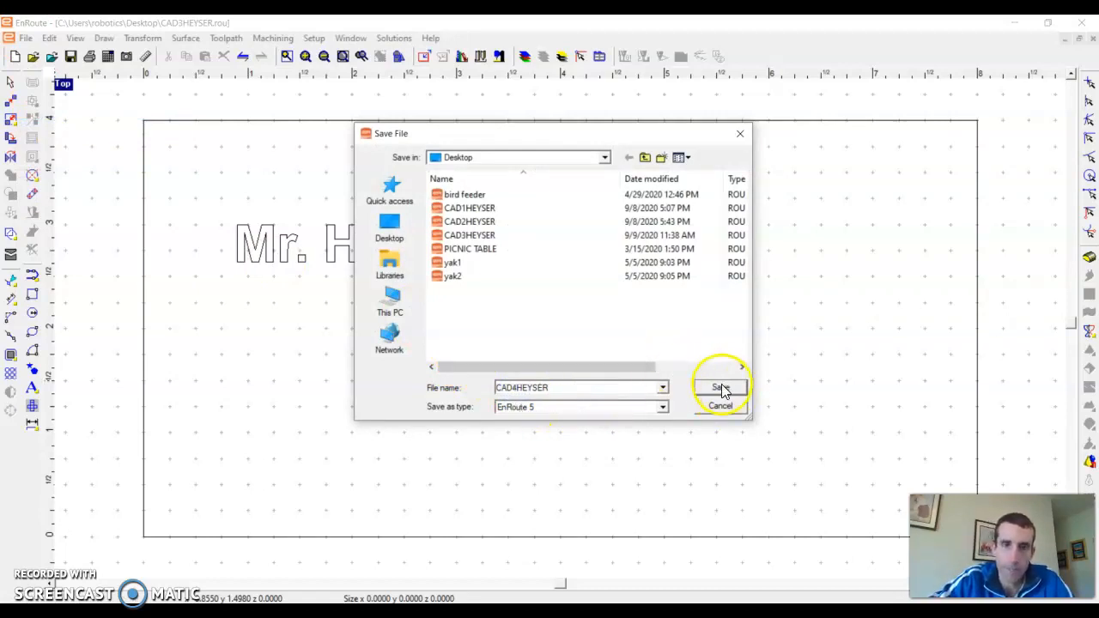
pyautogui.click(719, 388)
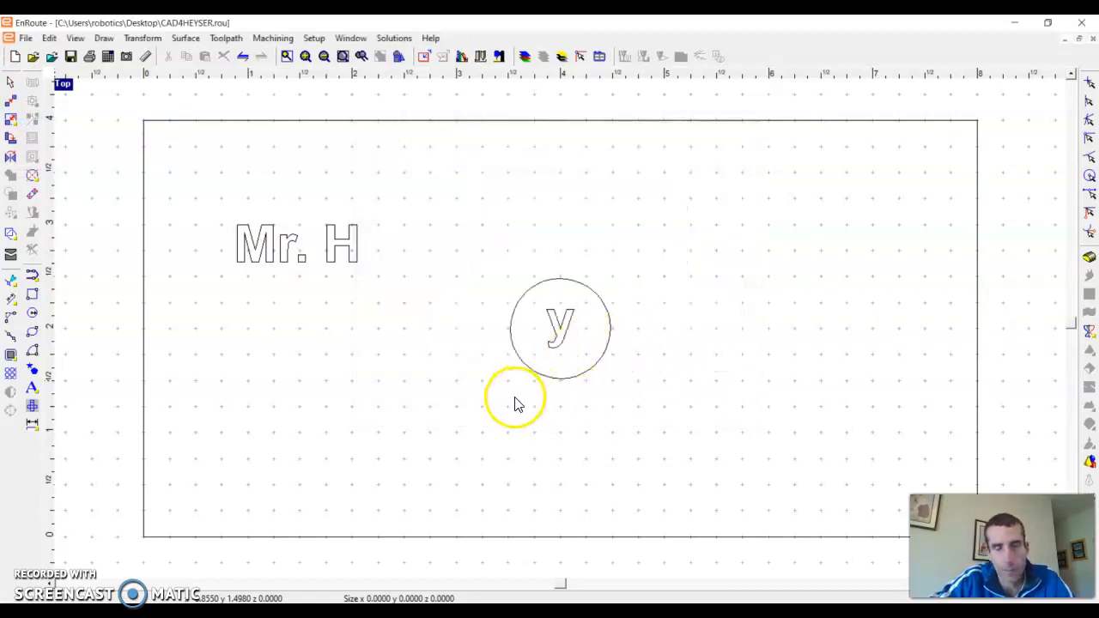